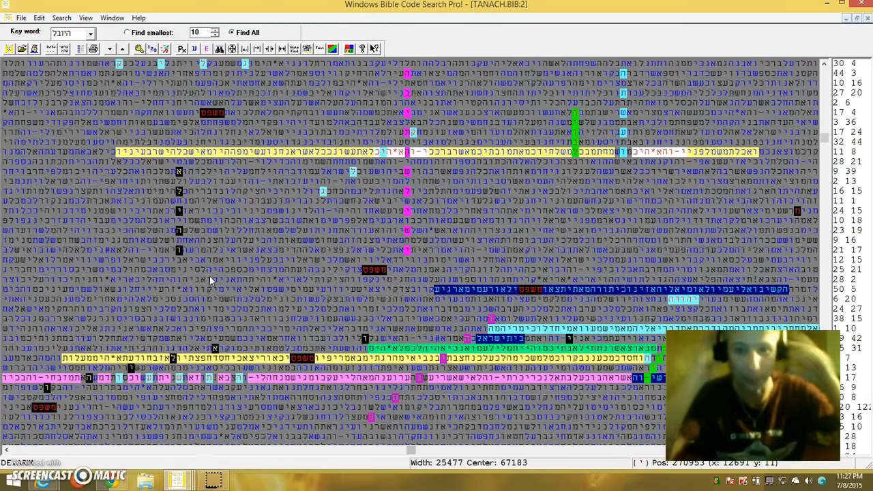
pyautogui.moveTo(195, 275)
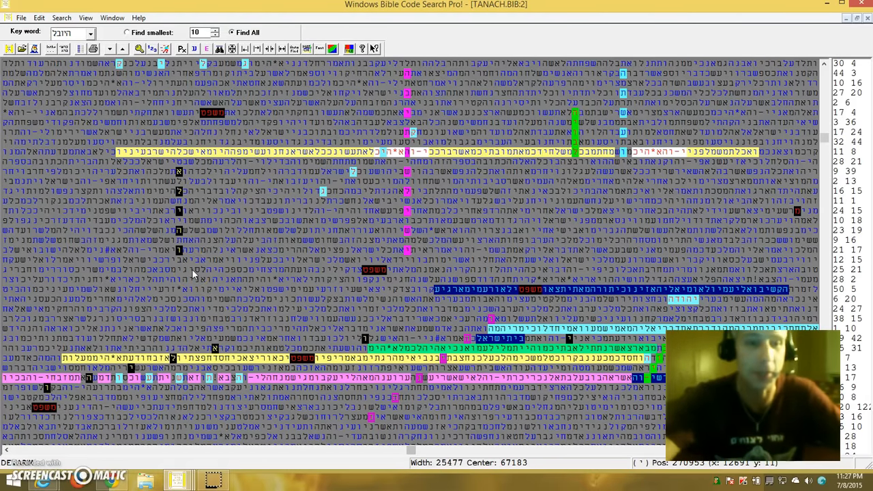
pyautogui.moveTo(384, 232)
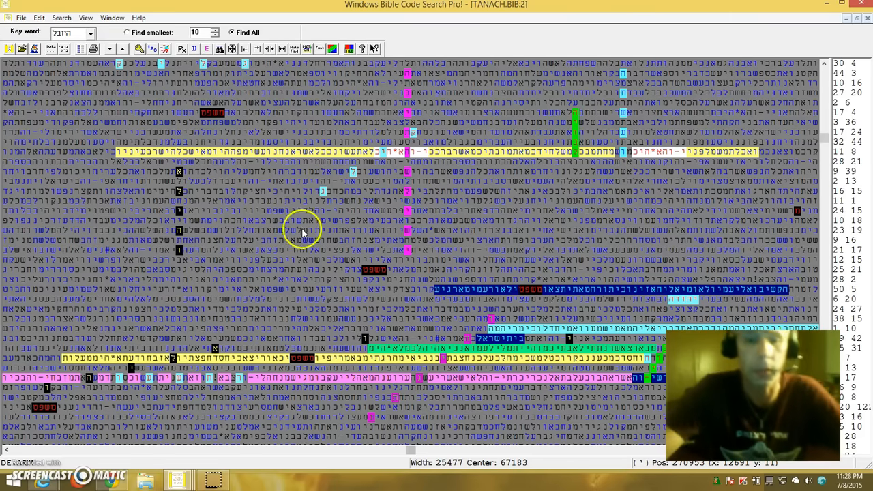
pyautogui.moveTo(413, 452)
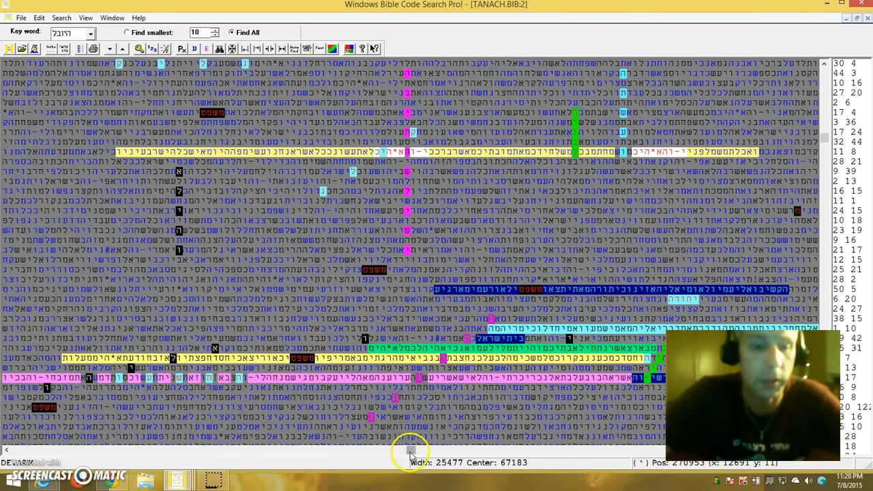
# Switch to the second code matrix, the one set to Find smallest with multicoloured hits
pyautogui.moveTo(410, 450); pyautogui.dragTo(416, 450)
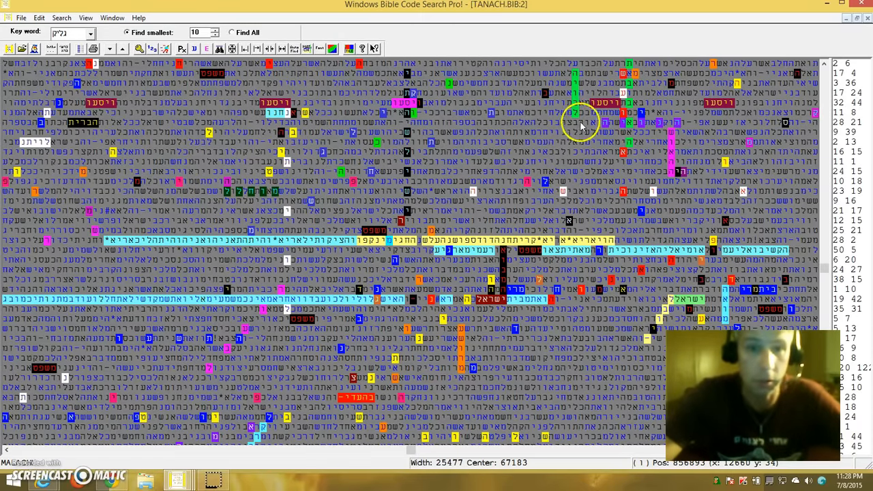
pyautogui.moveTo(273, 430)
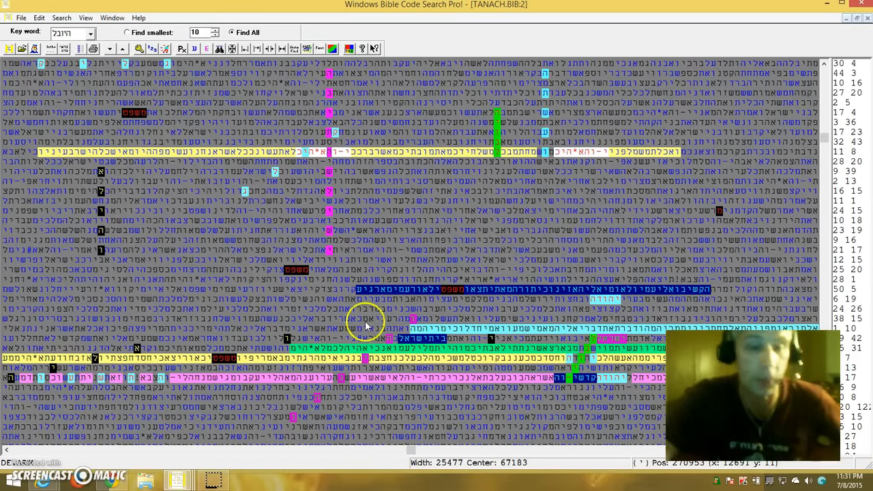
pyautogui.moveTo(488, 255)
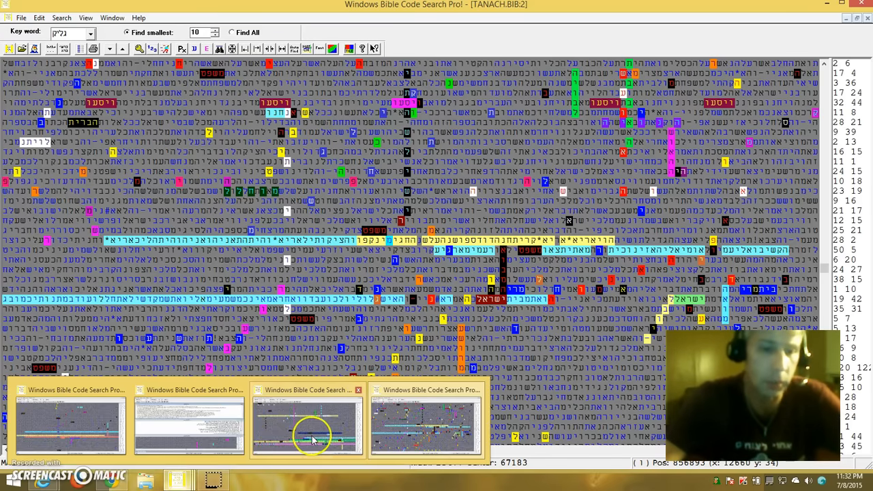
# Return to the first code matrix with its yellow and pink highlighted rows
pyautogui.click(307, 440)
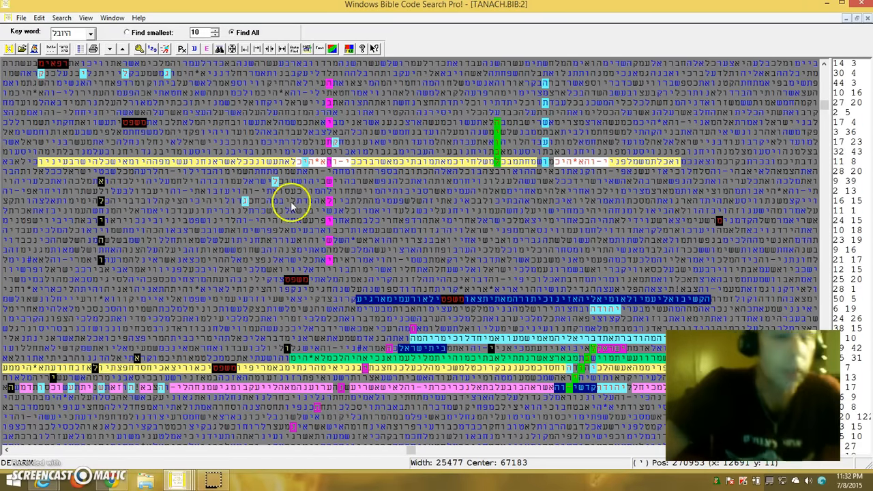
pyautogui.moveTo(238, 212)
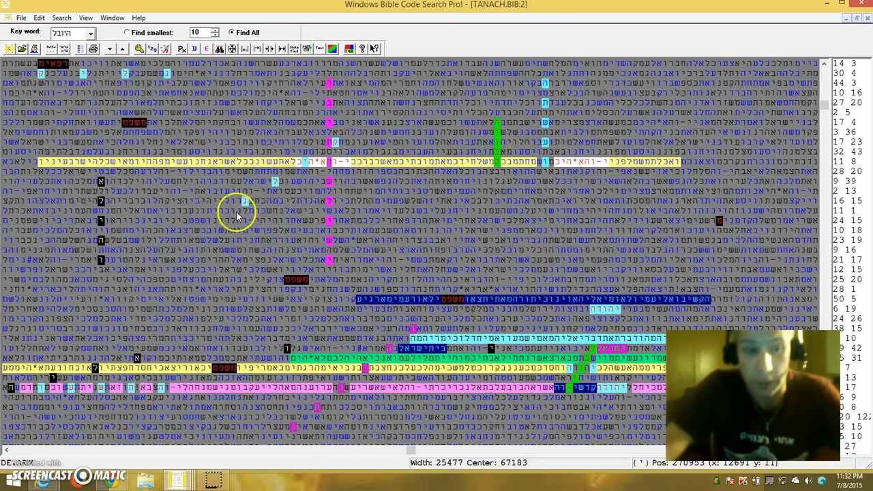
pyautogui.moveTo(279, 180)
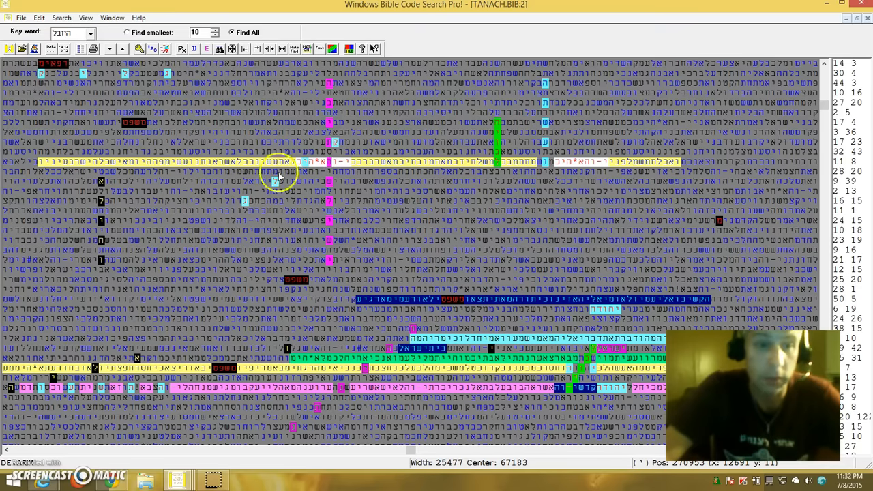
pyautogui.moveTo(328, 179)
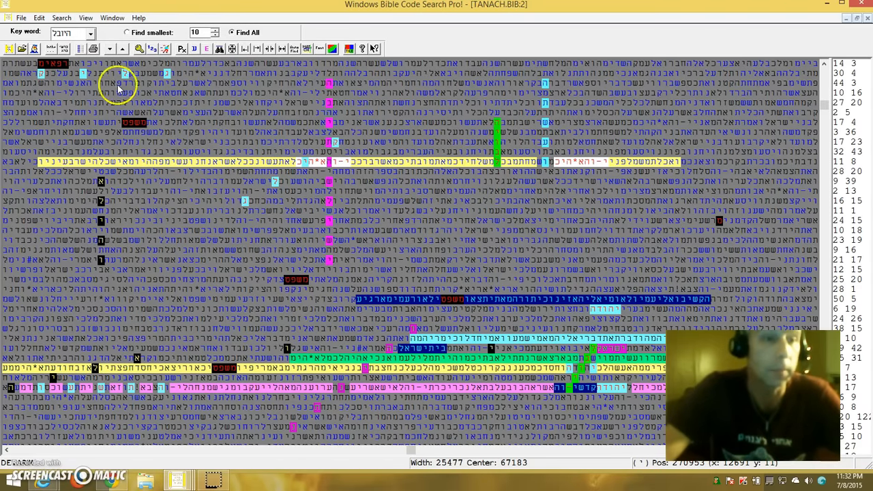
pyautogui.moveTo(47, 71)
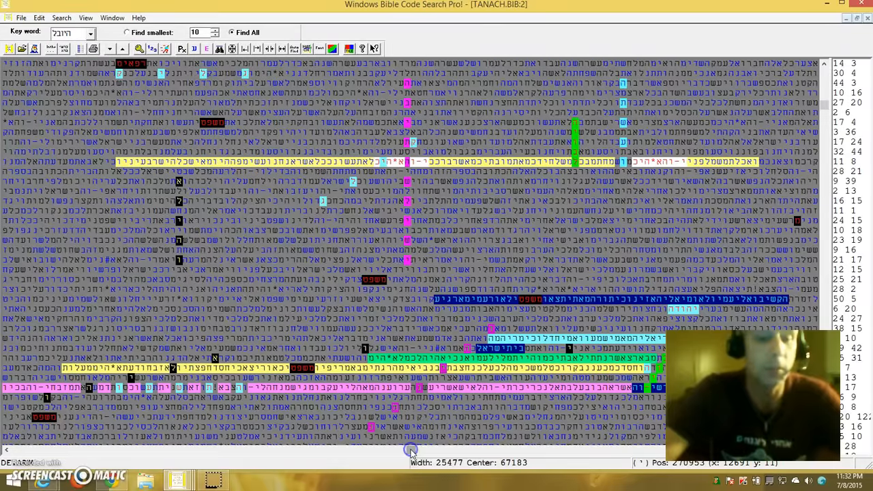
# Scroll the first matrix horizontally to show a different stretch of letter columns
pyautogui.moveTo(409, 451); pyautogui.dragTo(416, 450)
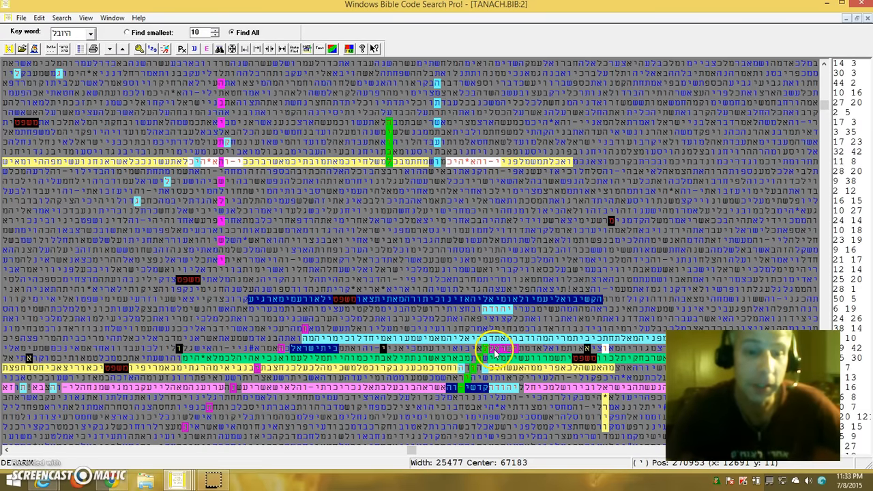
pyautogui.moveTo(416, 348)
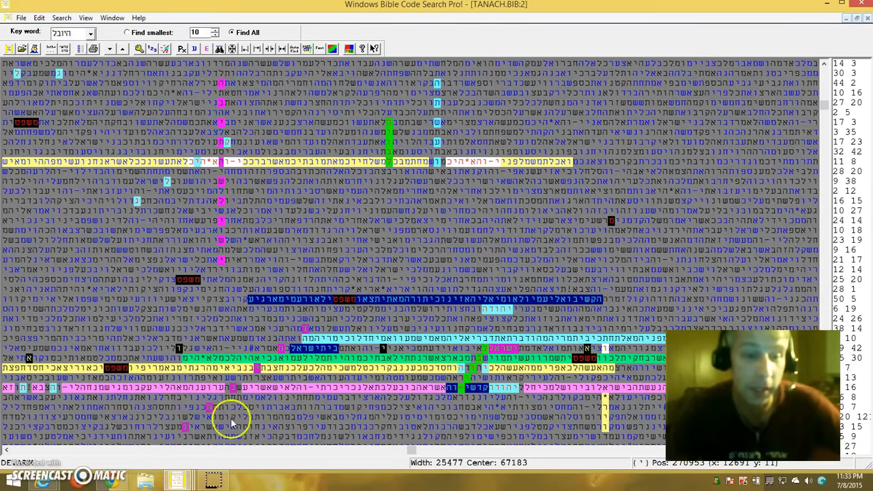
pyautogui.moveTo(193, 362)
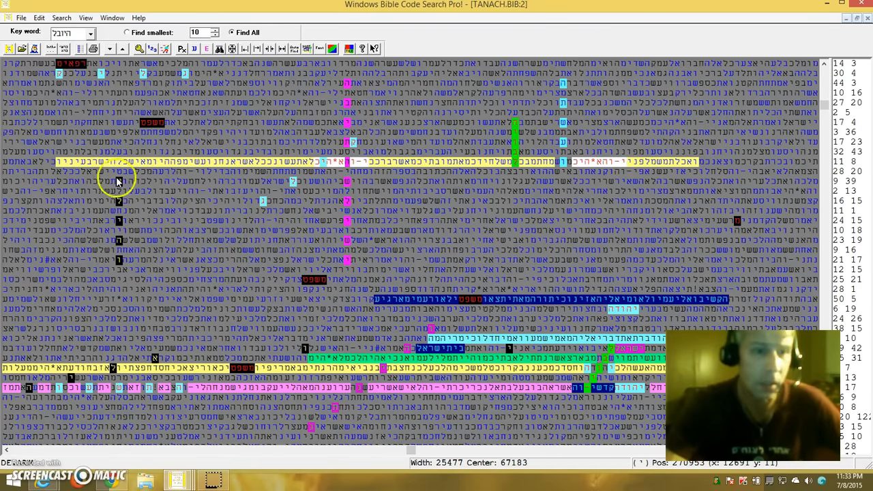
pyautogui.moveTo(218, 164)
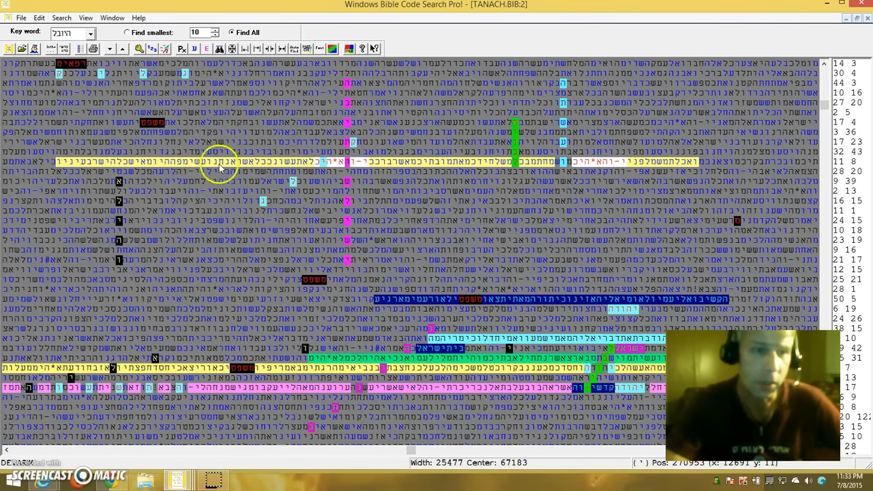
pyautogui.moveTo(127, 252)
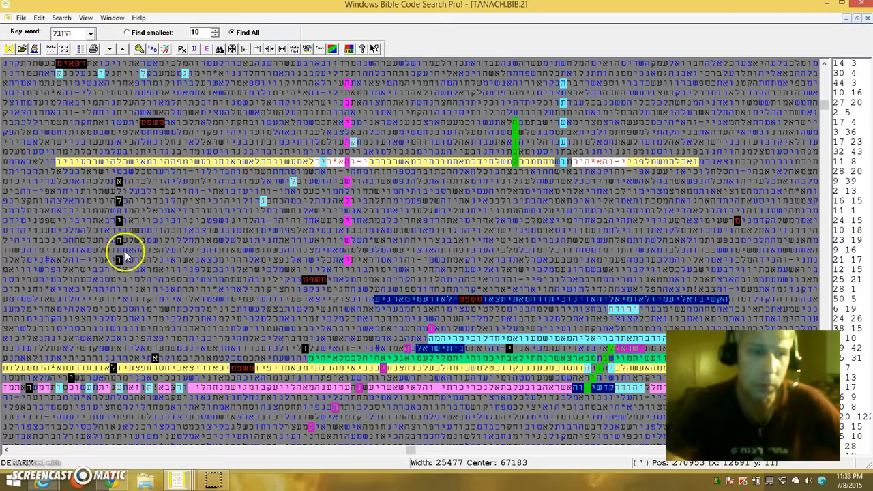
pyautogui.moveTo(571, 116)
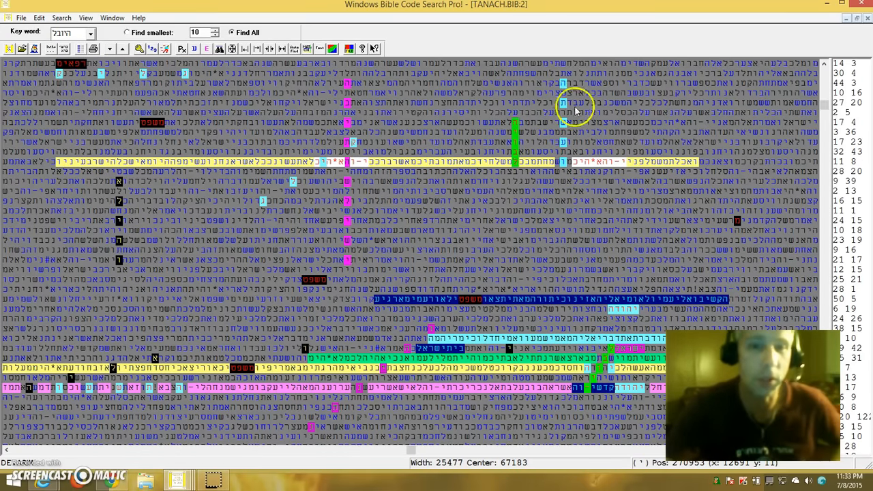
pyautogui.moveTo(508, 88)
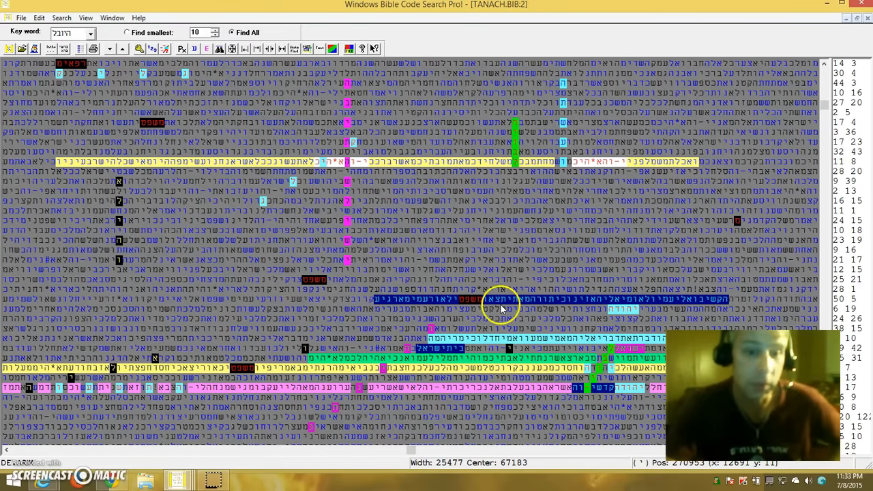
pyautogui.moveTo(469, 320)
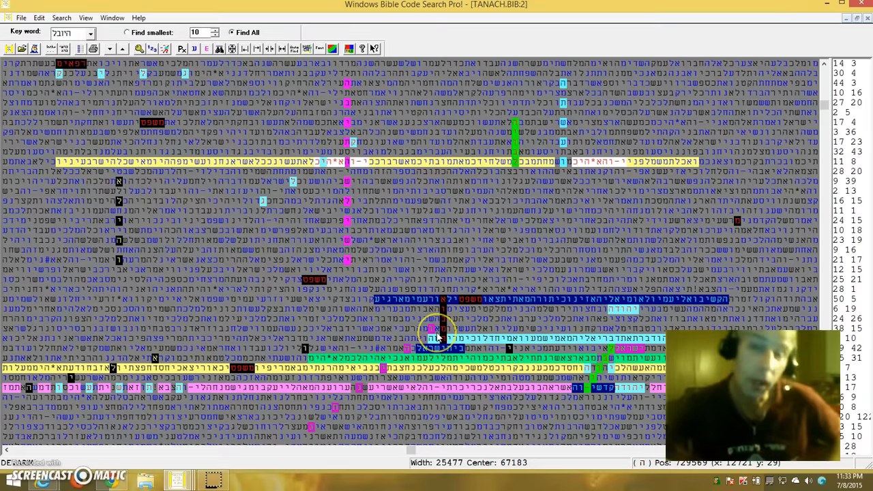
pyautogui.moveTo(386, 388)
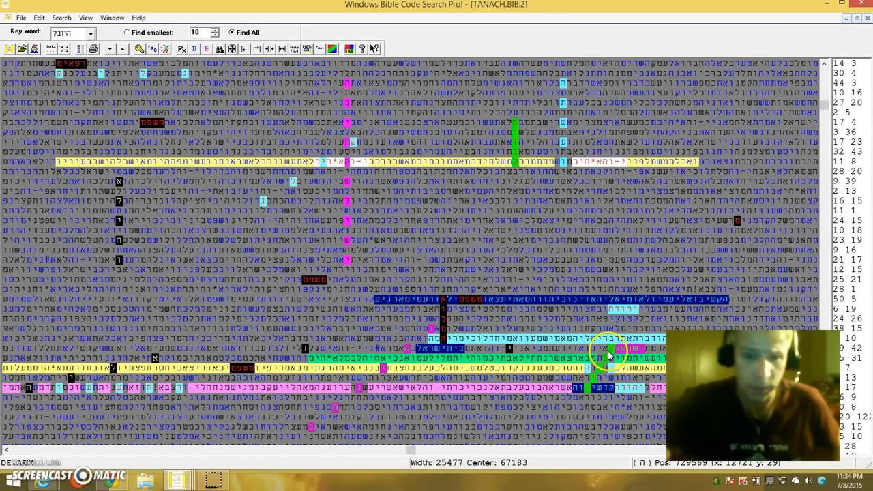
pyautogui.moveTo(584, 400)
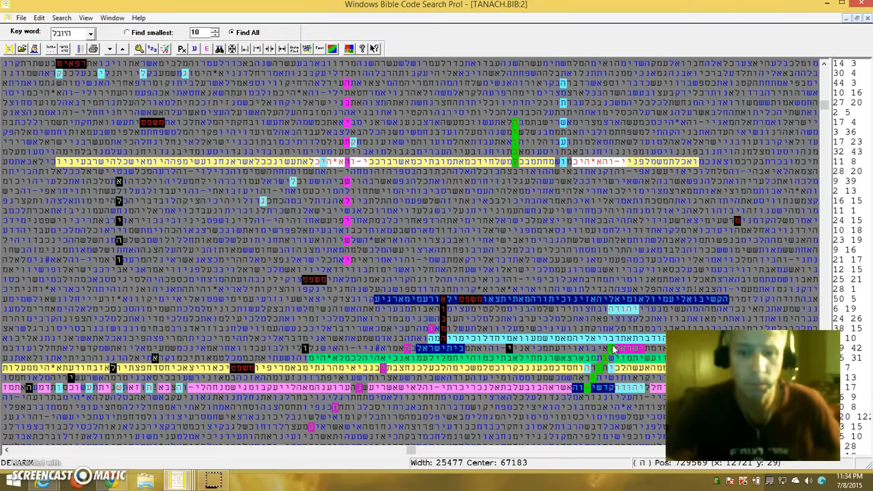
pyautogui.click(616, 363)
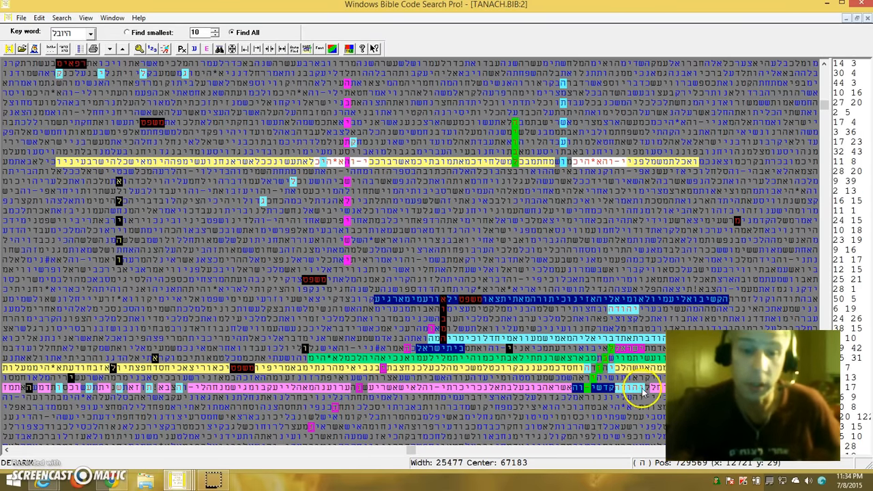
pyautogui.moveTo(607, 388)
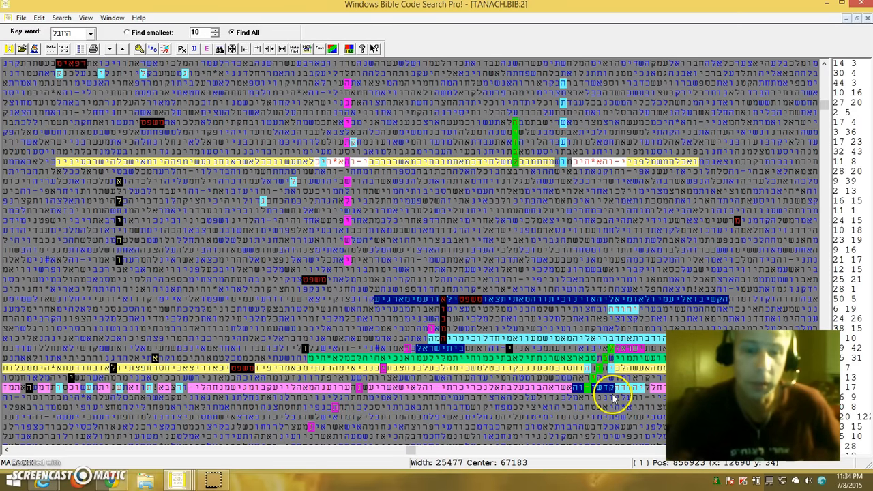
pyautogui.moveTo(323, 394)
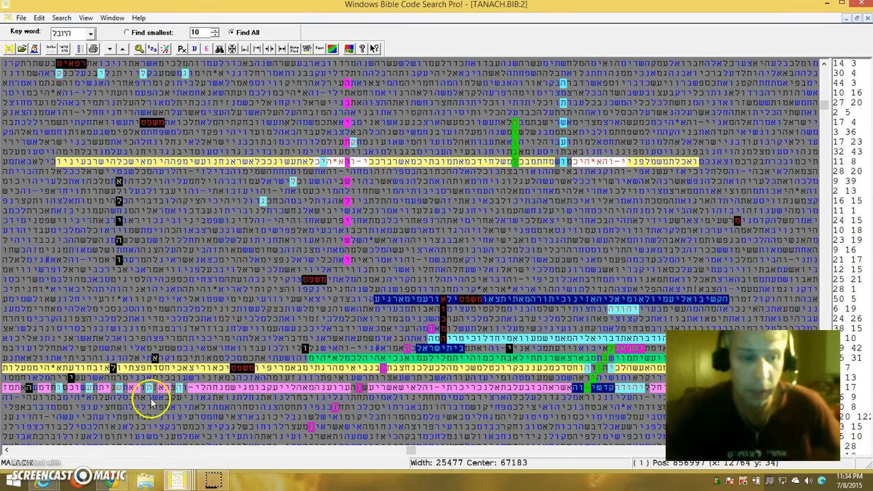
pyautogui.moveTo(33, 415)
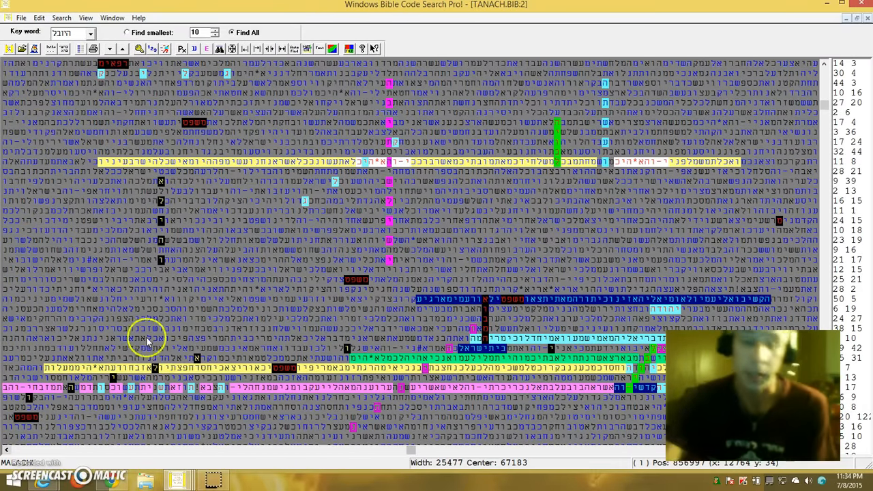
pyautogui.moveTo(130, 413)
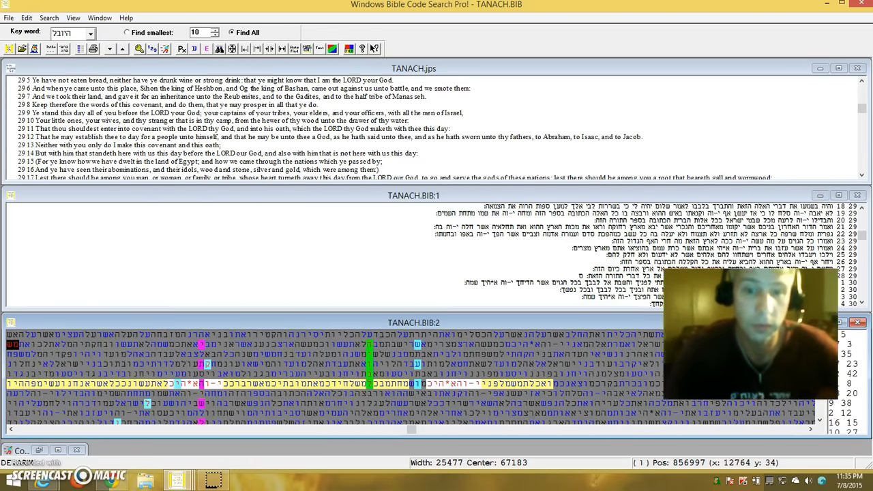
# Jump the English and Hebrew texts to a matrix letter's chapter 12 verse
pyautogui.rightClick(533, 382)
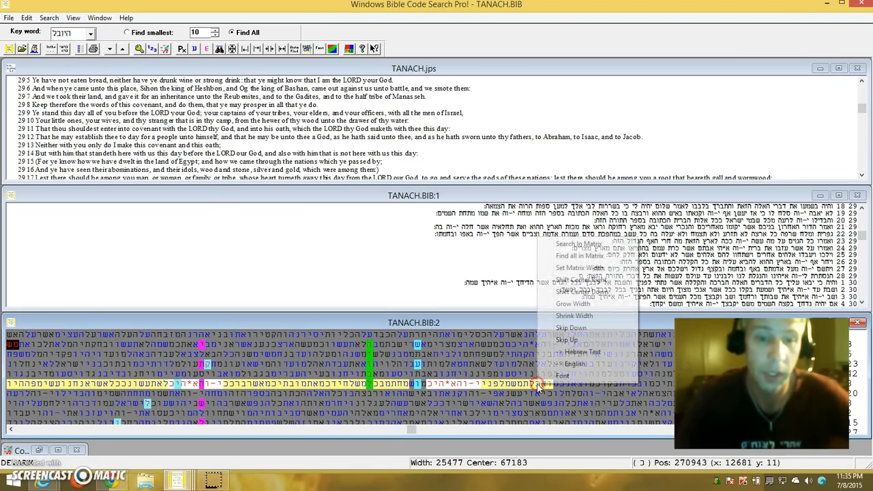
pyautogui.moveTo(570, 352)
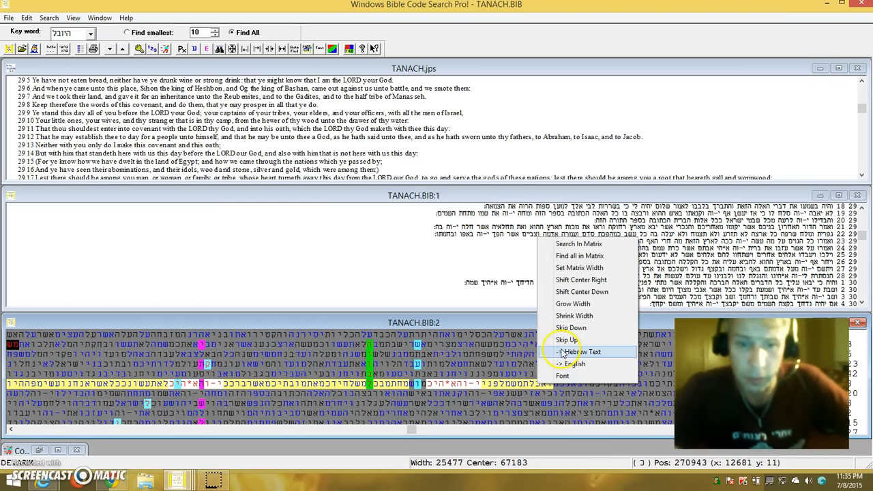
pyautogui.moveTo(562, 352)
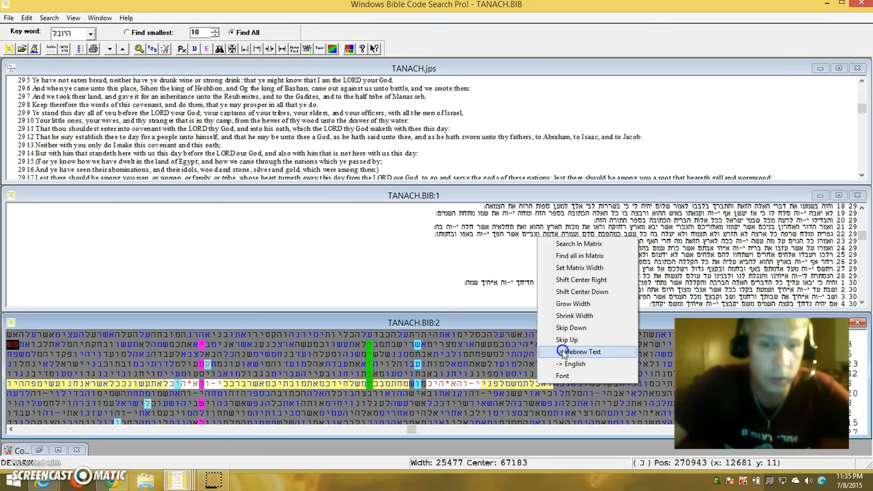
pyautogui.click(572, 352)
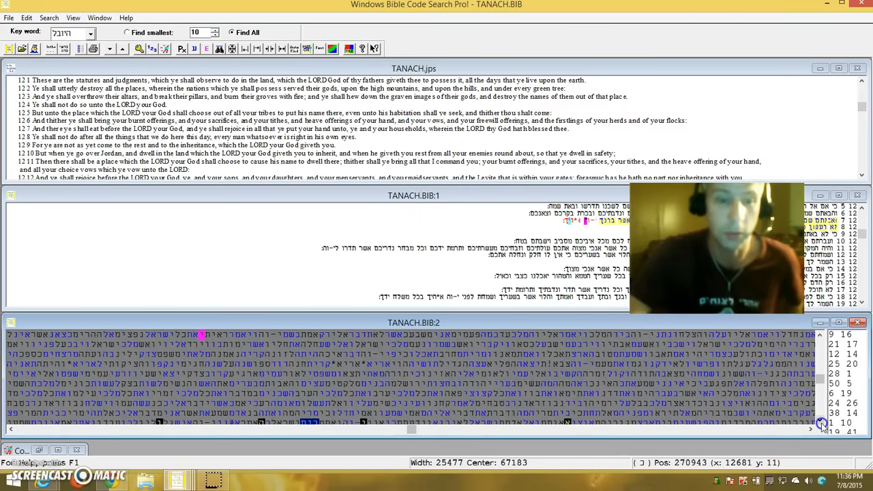
# Look up another highlighted letter's Isaiah 51 verse, 'For the LORD shall comfort Zion'
pyautogui.rightClick(560, 369)
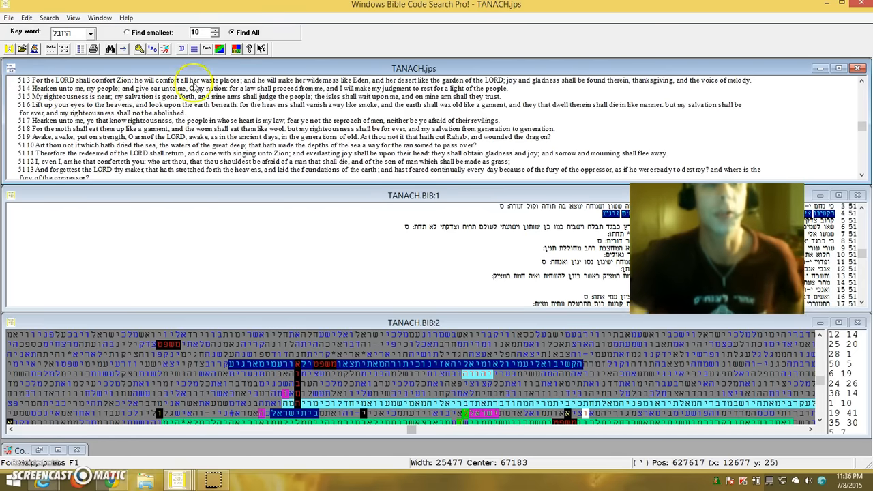
pyautogui.moveTo(310, 371)
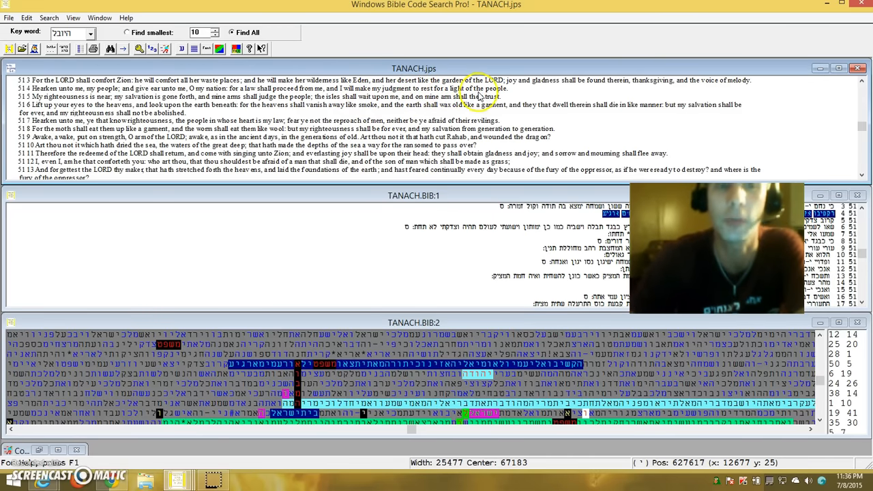
pyautogui.moveTo(467, 120)
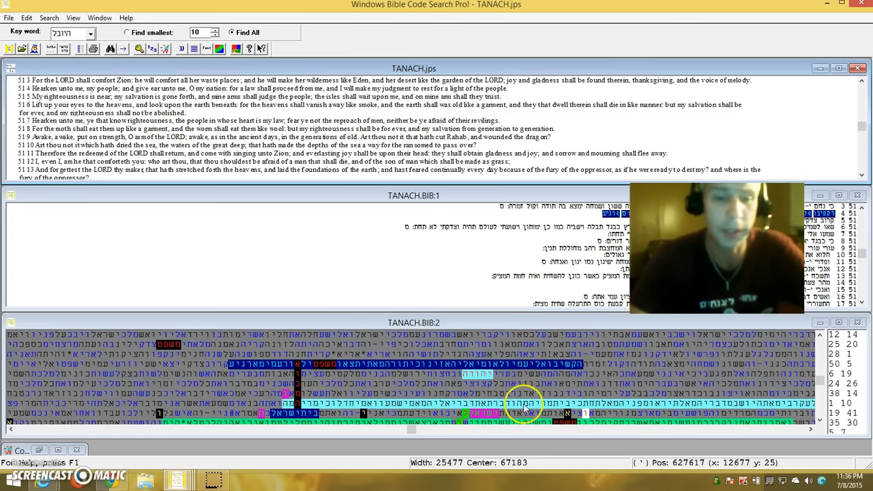
# Look up a highlighted letter's verse, showing chapter 3 on the son of man eating the roll
pyautogui.rightClick(529, 402)
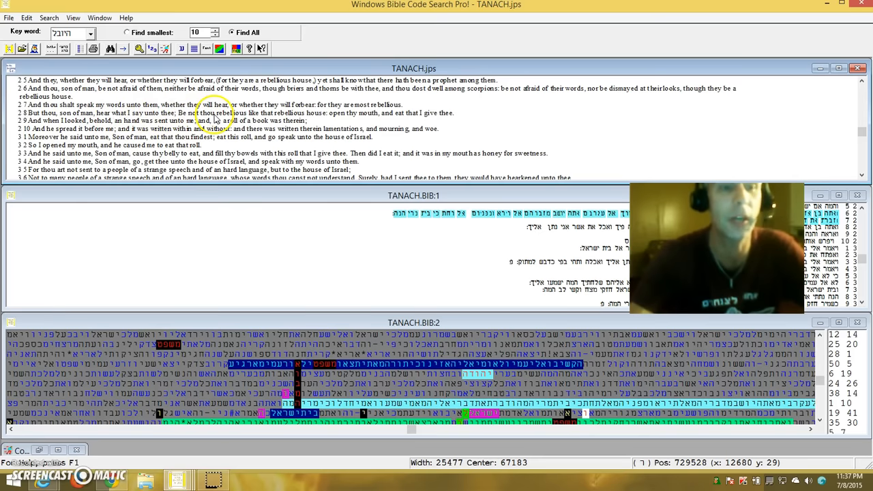
pyautogui.moveTo(310, 112)
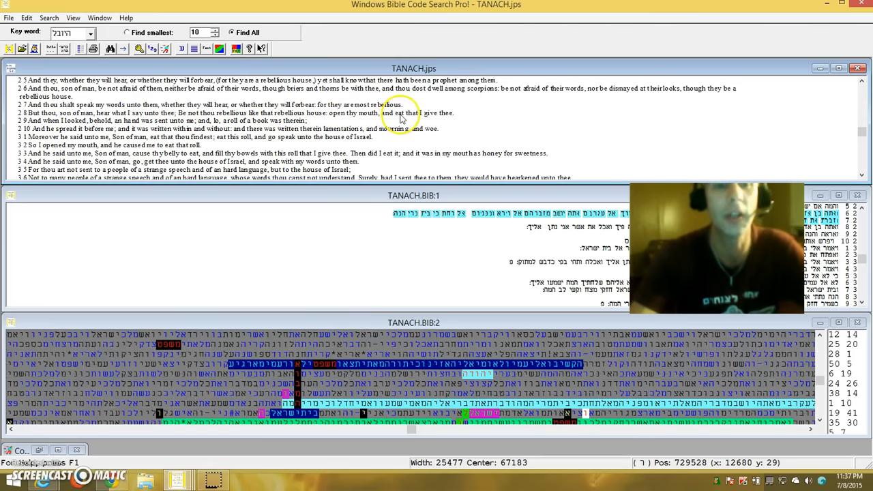
pyautogui.moveTo(13, 162)
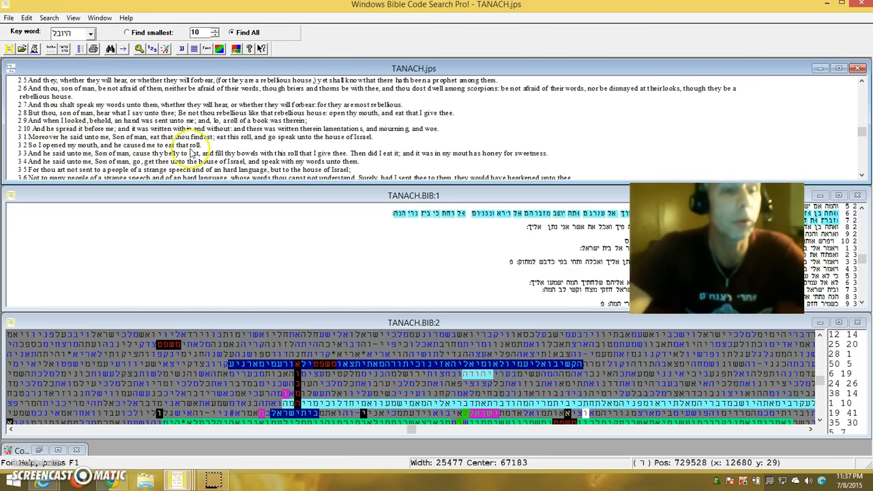
pyautogui.moveTo(680, 392)
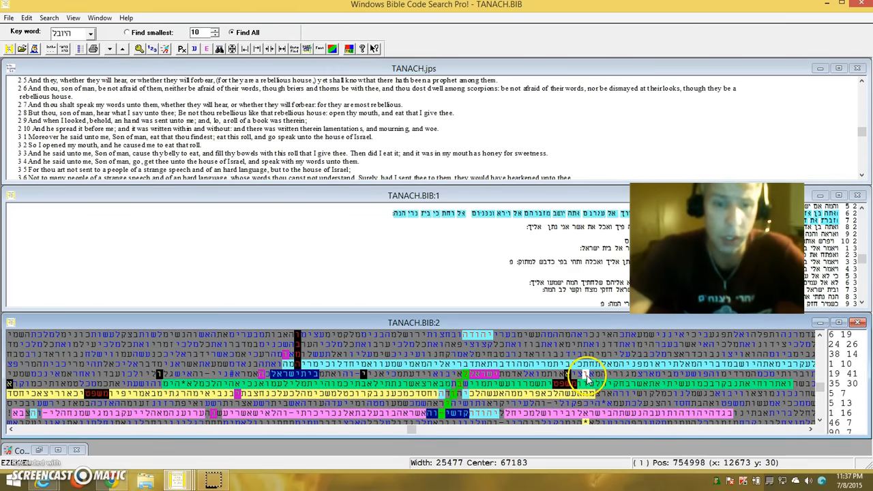
# Look up this matrix letter's verse, Ezekiel 20:38–44 about Israel's holy mountain
pyautogui.rightClick(573, 375)
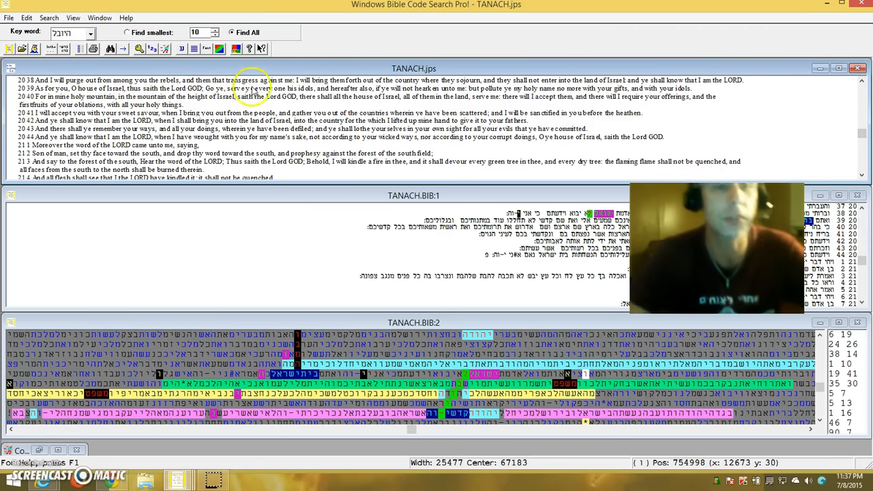
pyautogui.moveTo(328, 90)
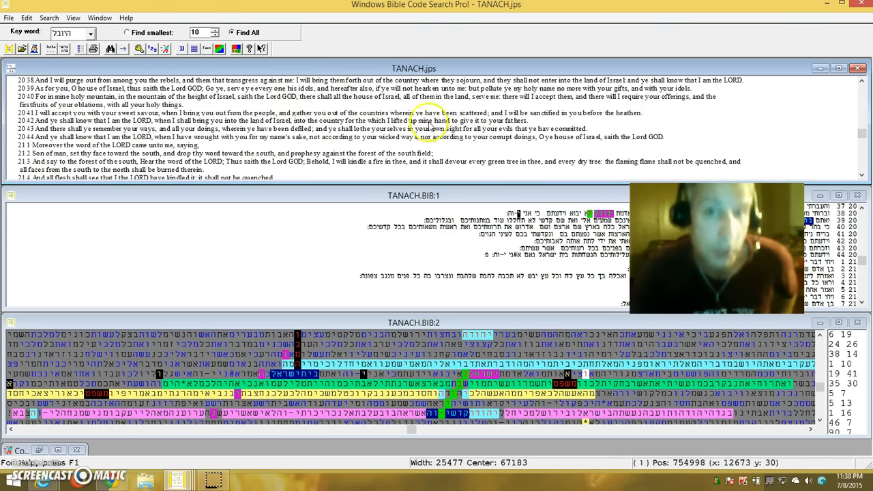
pyautogui.moveTo(366, 144)
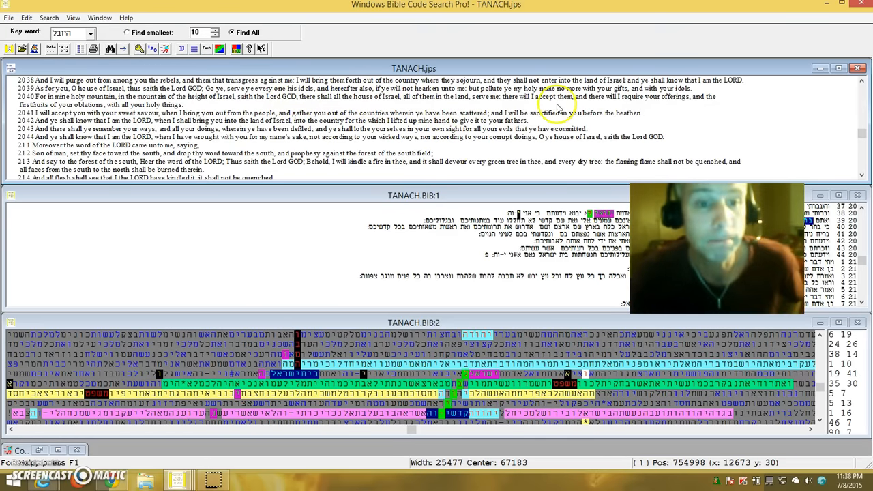
pyautogui.moveTo(451, 108)
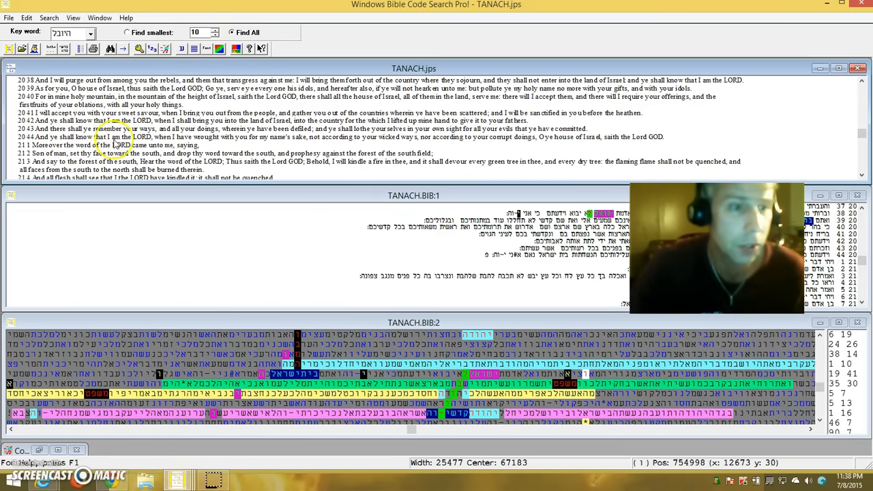
pyautogui.moveTo(275, 136)
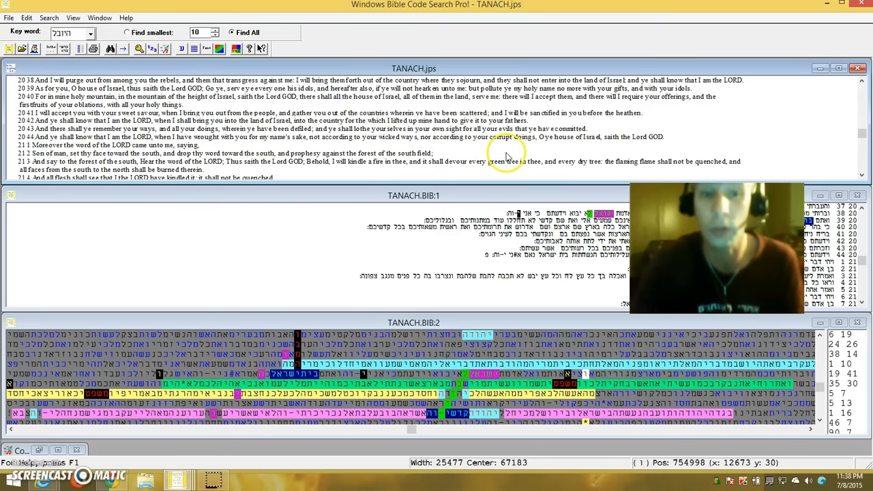
pyautogui.moveTo(636, 136)
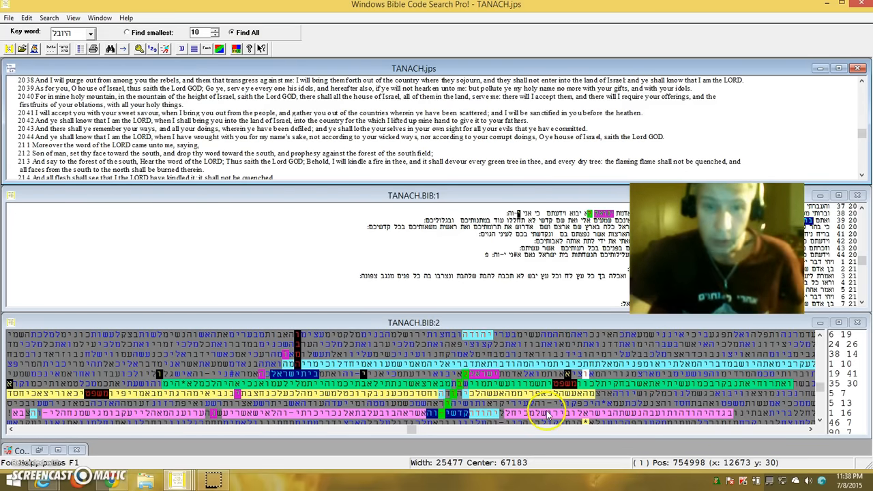
pyautogui.moveTo(549, 385)
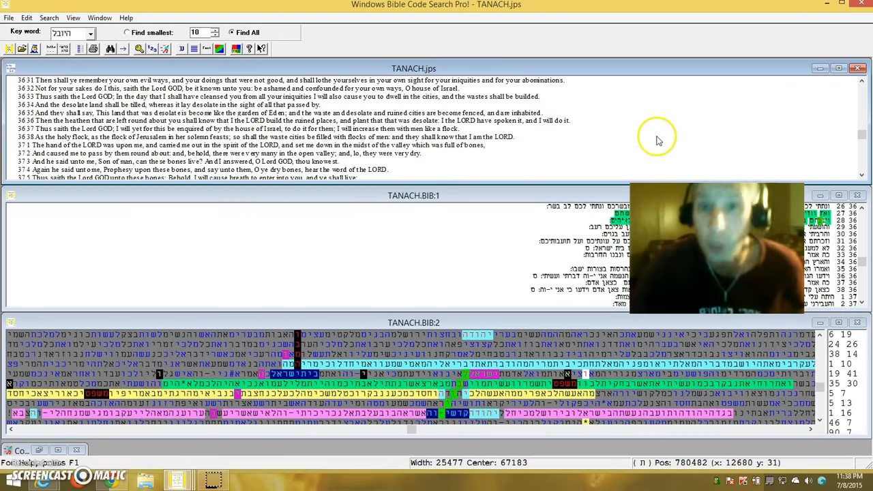
pyautogui.moveTo(859, 72)
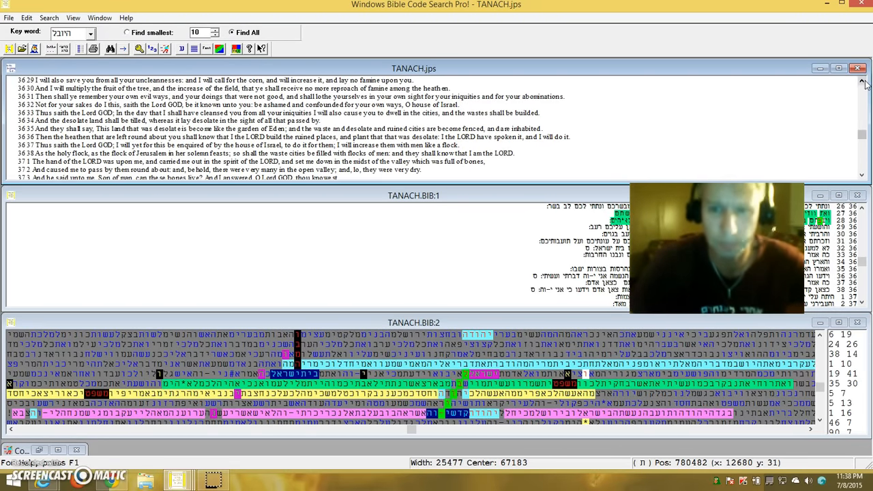
pyautogui.moveTo(99, 83)
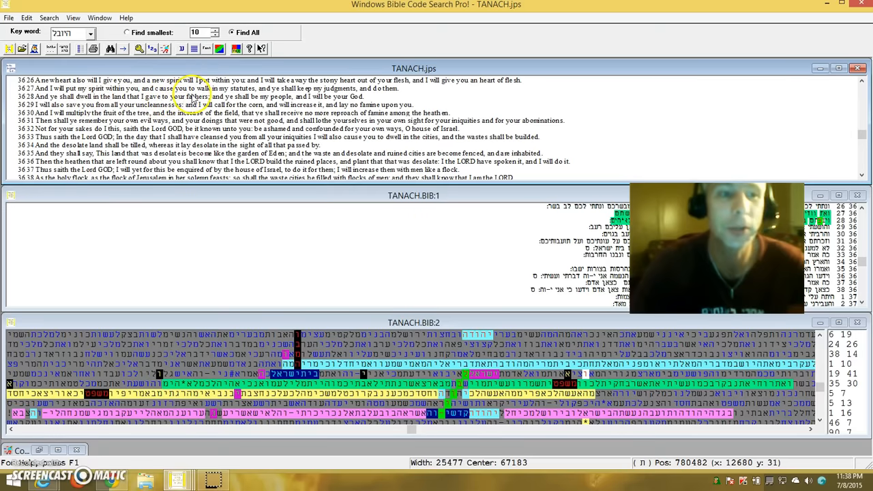
pyautogui.moveTo(355, 93)
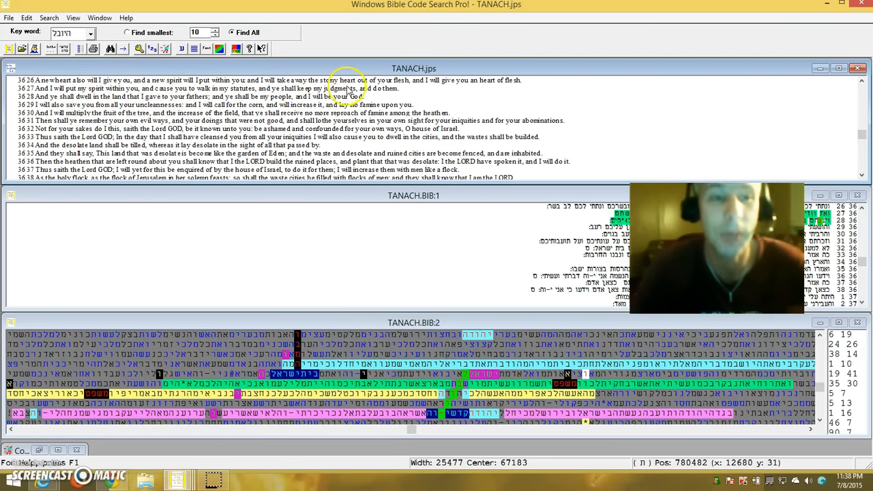
pyautogui.moveTo(163, 270)
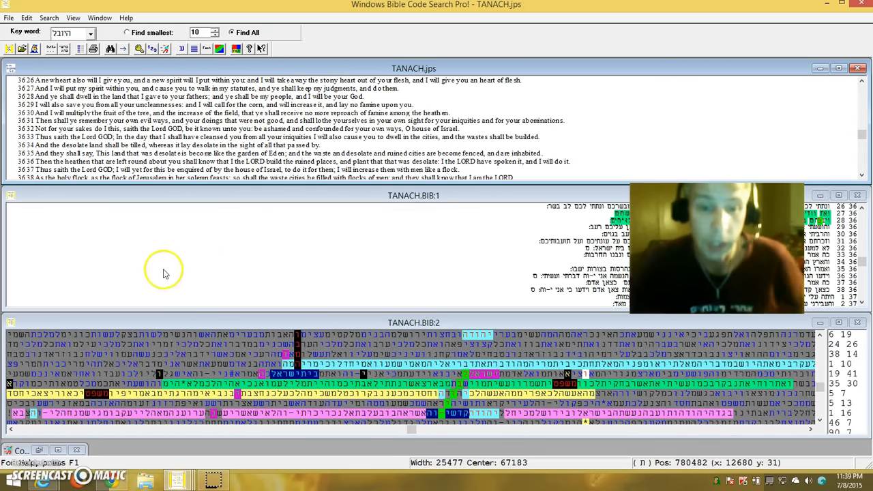
# Look up another matrix letter's verse, Hosea 6:4 'O Ephraim, what shall I do unto thee?'
pyautogui.rightClick(539, 395)
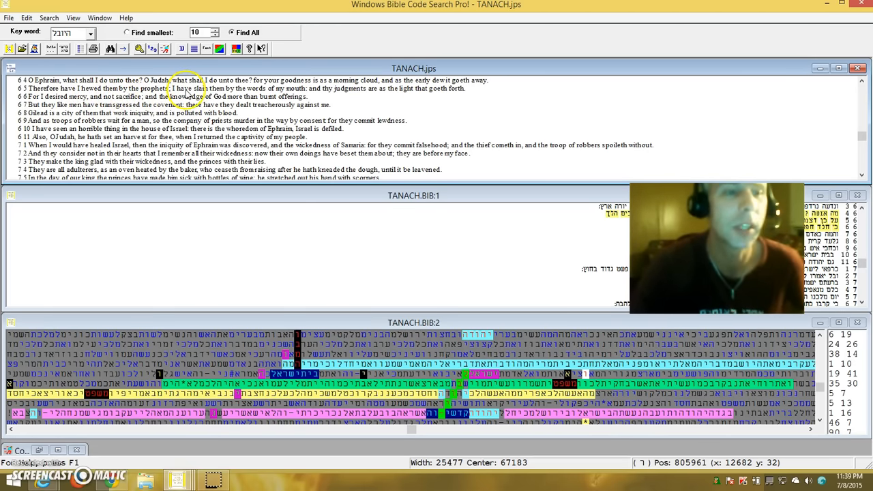
pyautogui.moveTo(259, 93)
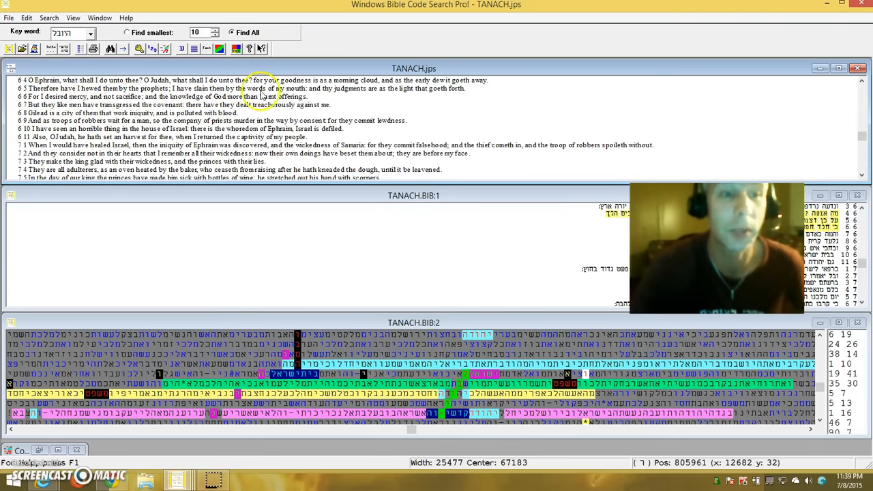
pyautogui.moveTo(387, 102)
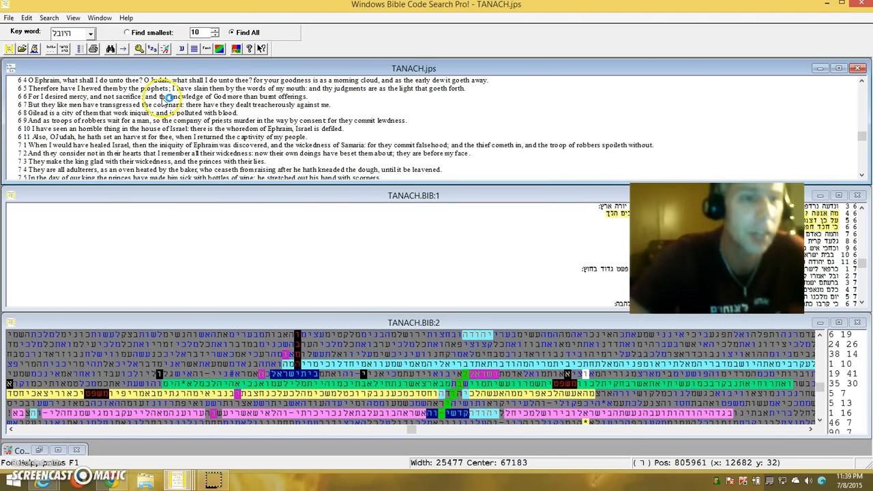
pyautogui.moveTo(304, 109)
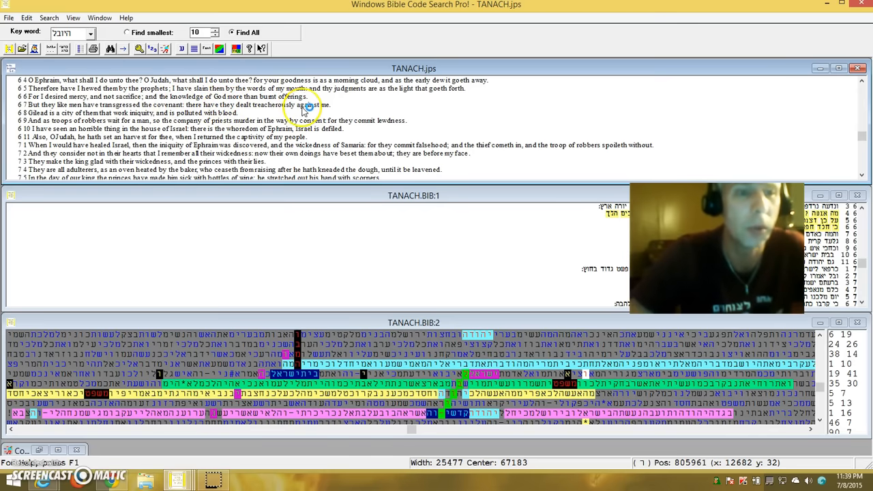